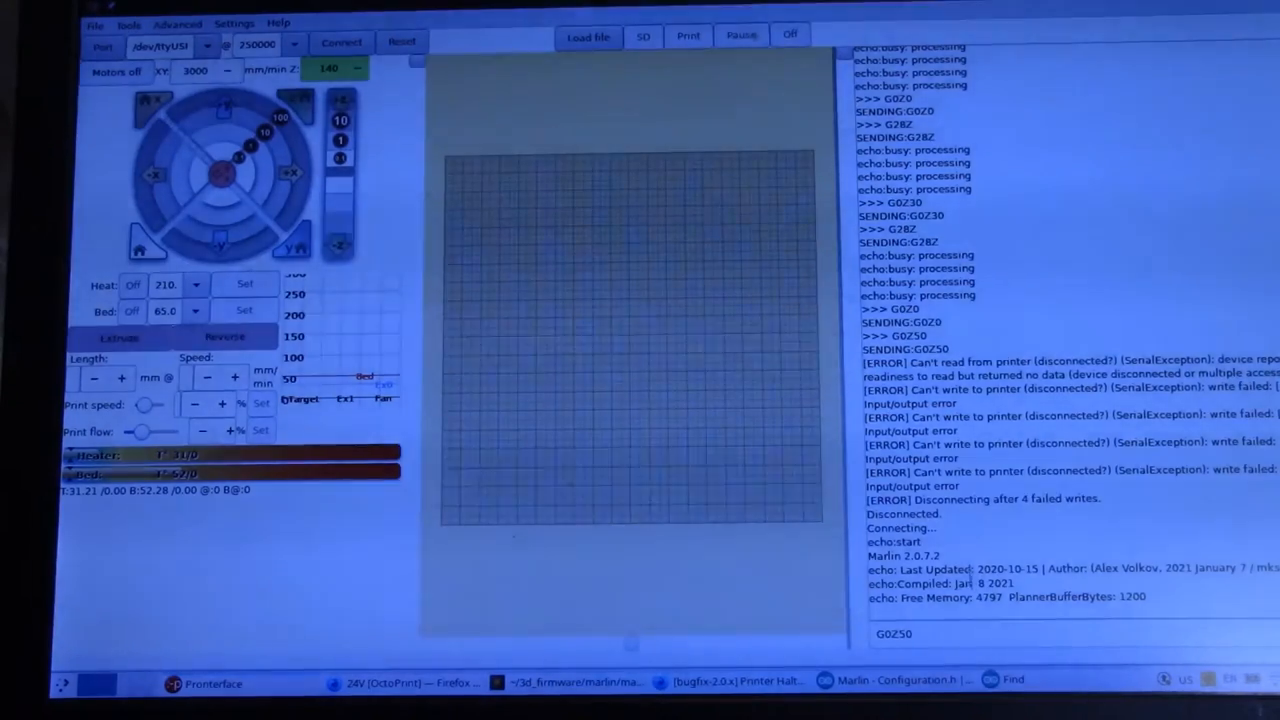
Step: Close Arduino IDE's Find dialog and bring up the OctoPrint dashboard showing the printer Operational
click(340, 42)
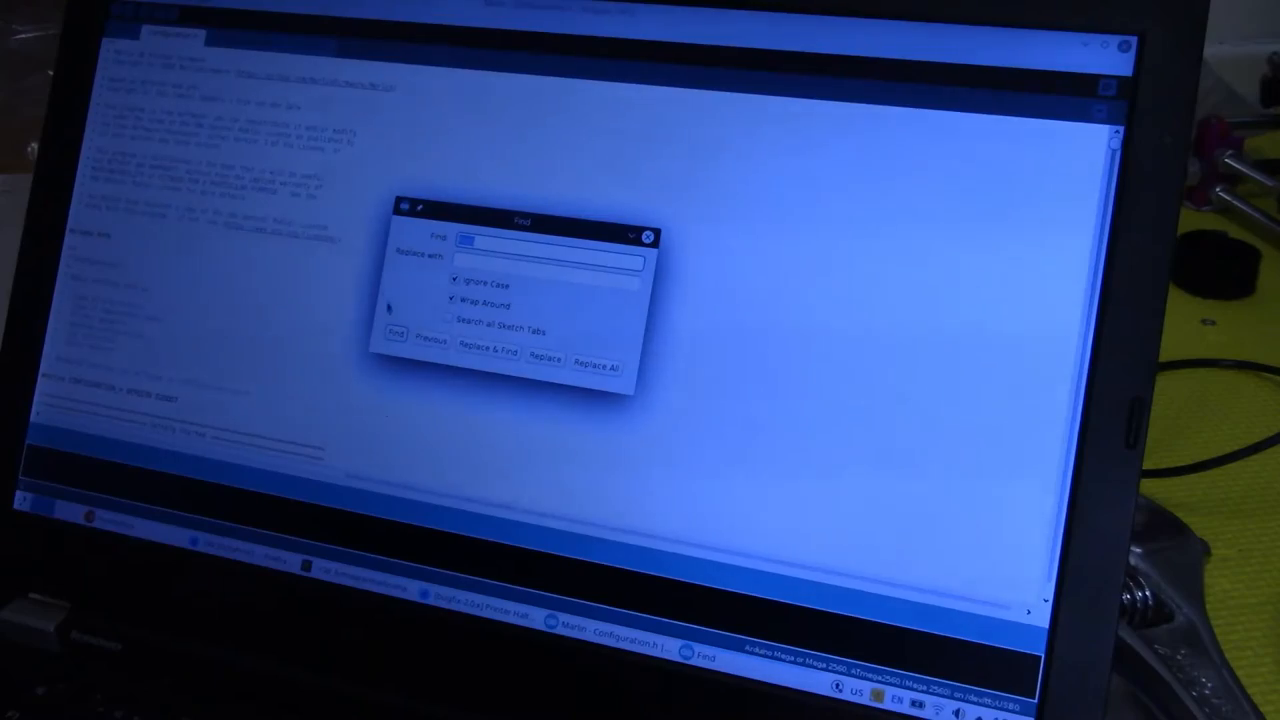
click(647, 236)
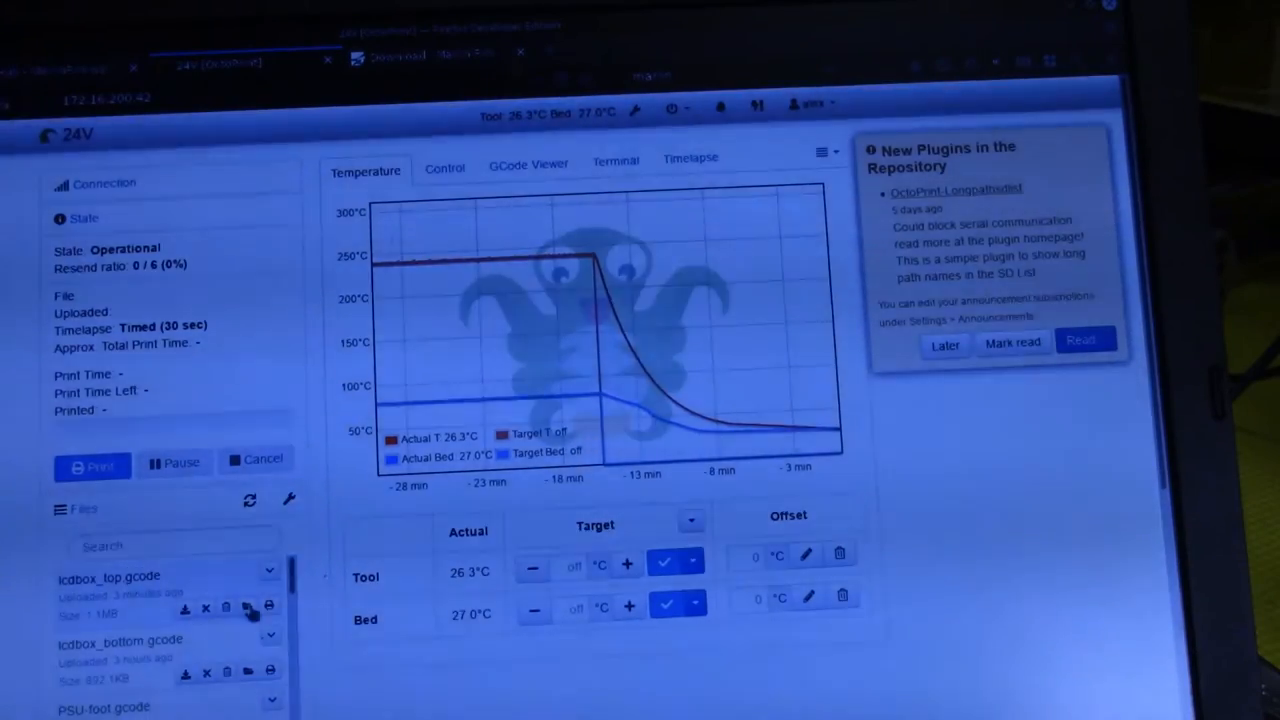
mouse_move(269, 608)
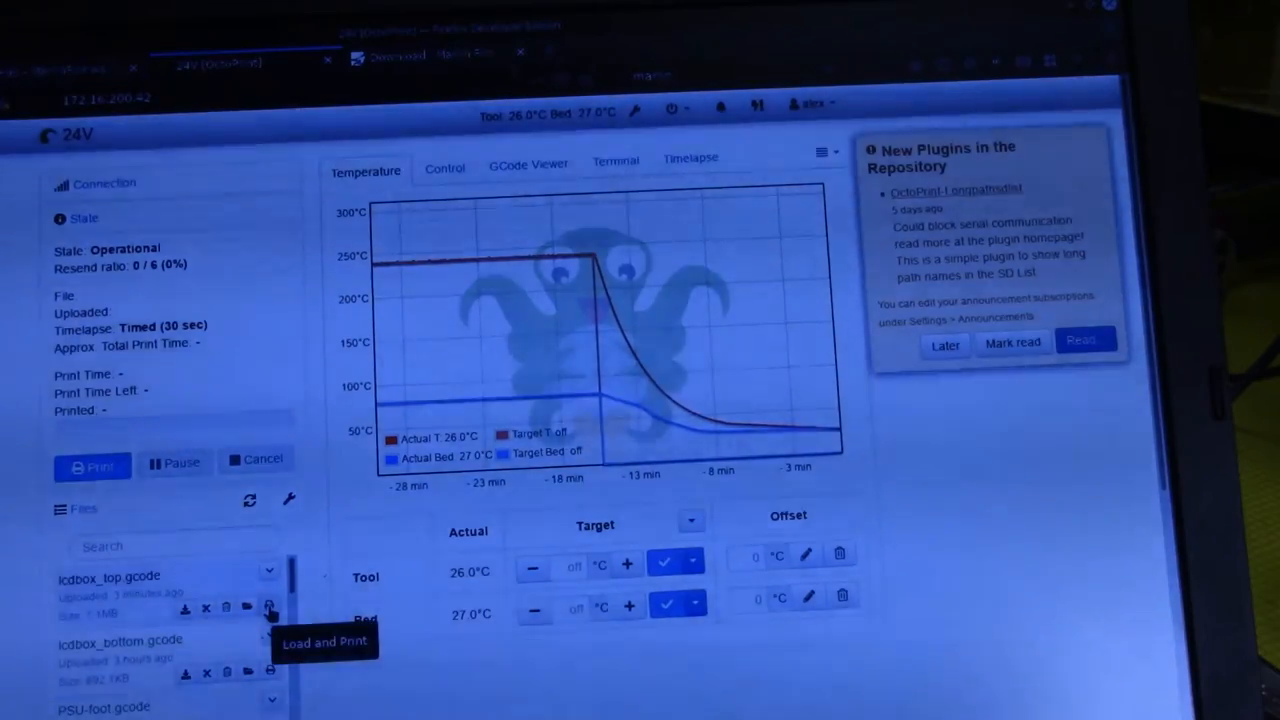